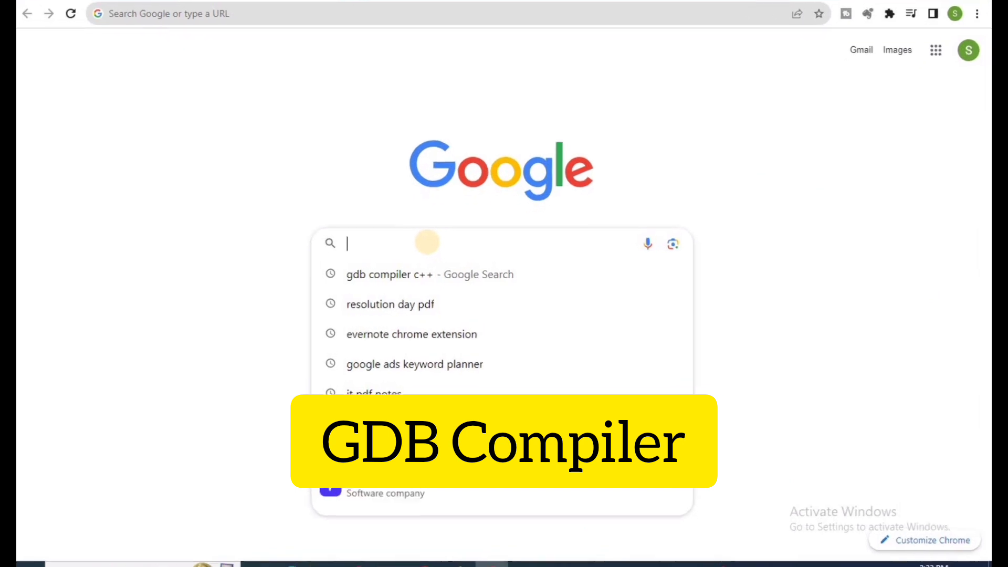
Search Google for 'GDB compiler c++' using the matching suggestion.
type("GDB compiler c++")
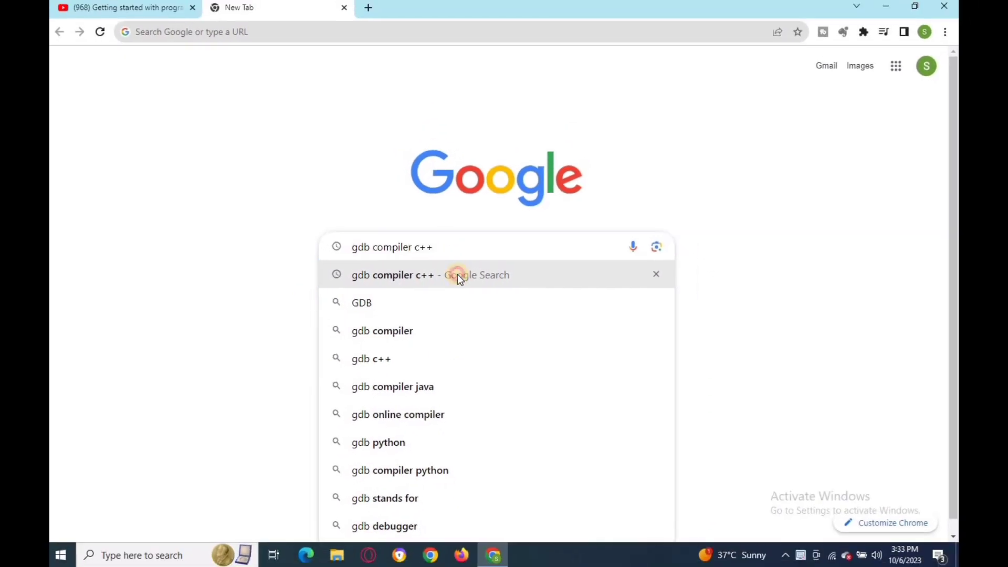
left_click(429, 275)
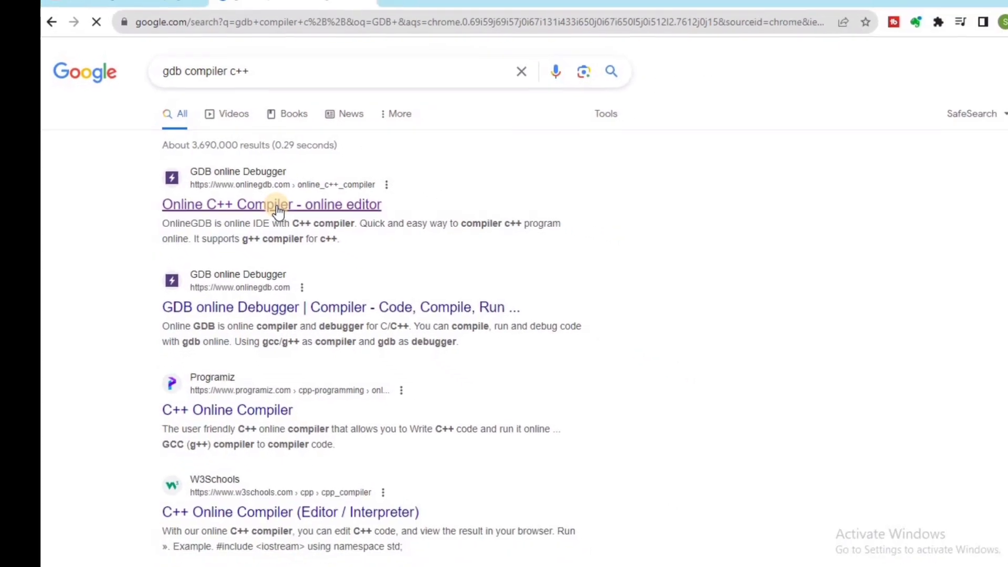
Open OnlineGDB's C++ compiler, start debugging Hello World, dismiss the notice, then stop.
left_click(271, 204)
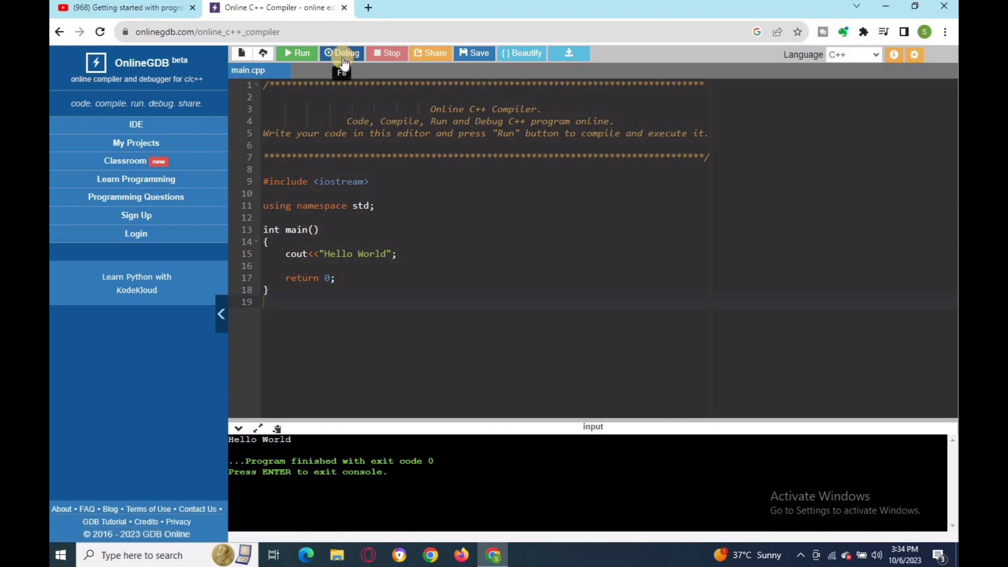
left_click(341, 53)
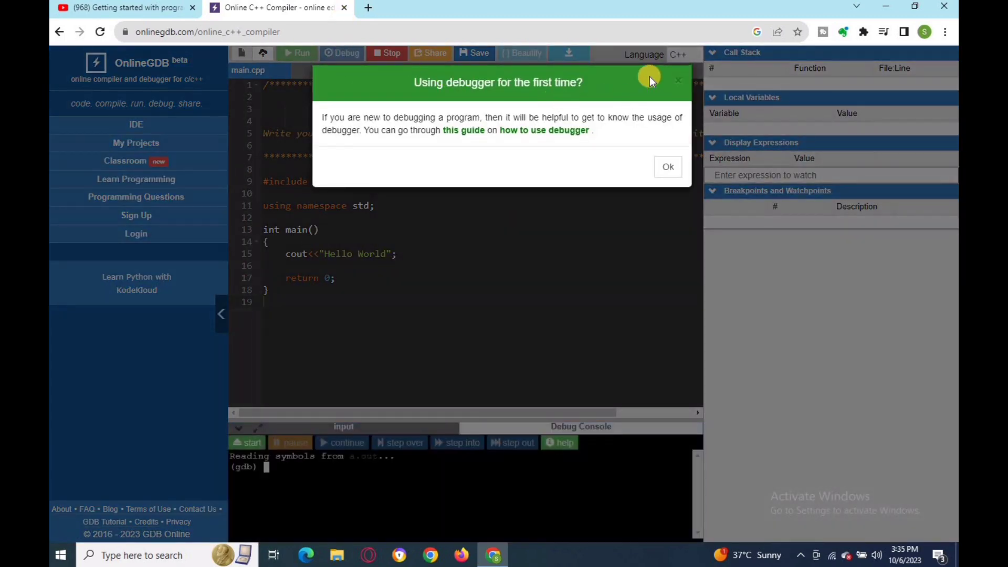
left_click(667, 167)
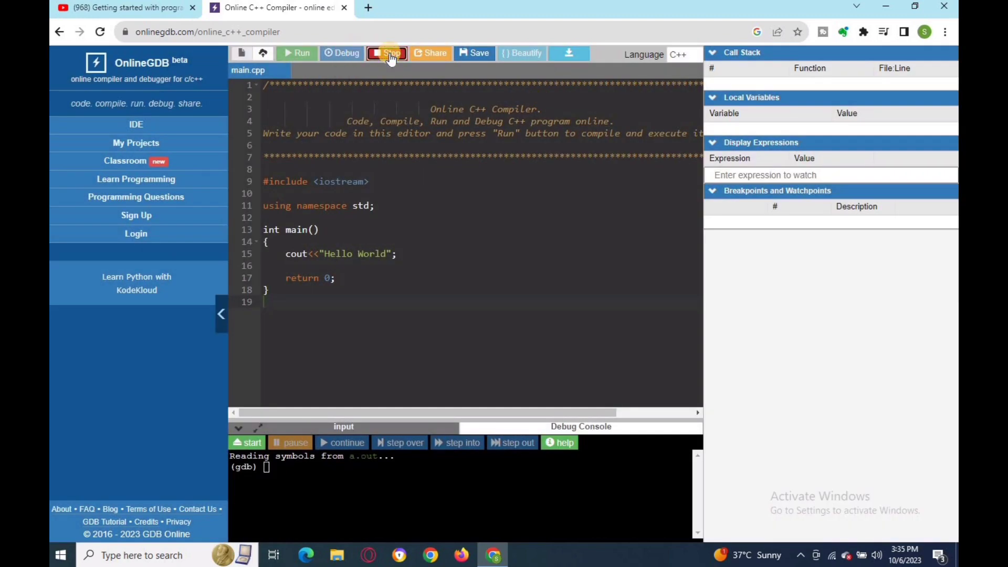
left_click(387, 54)
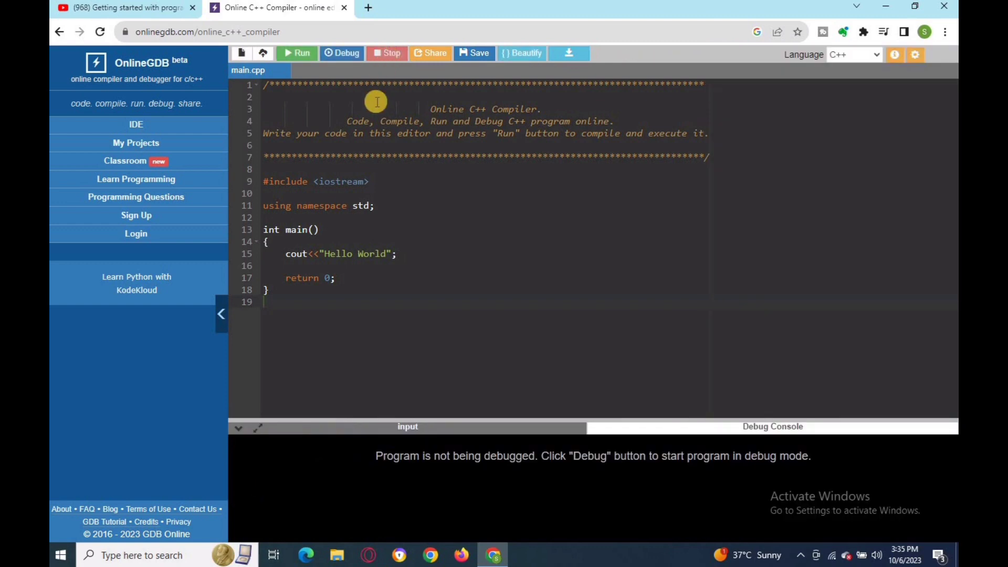
mouse_move(435, 61)
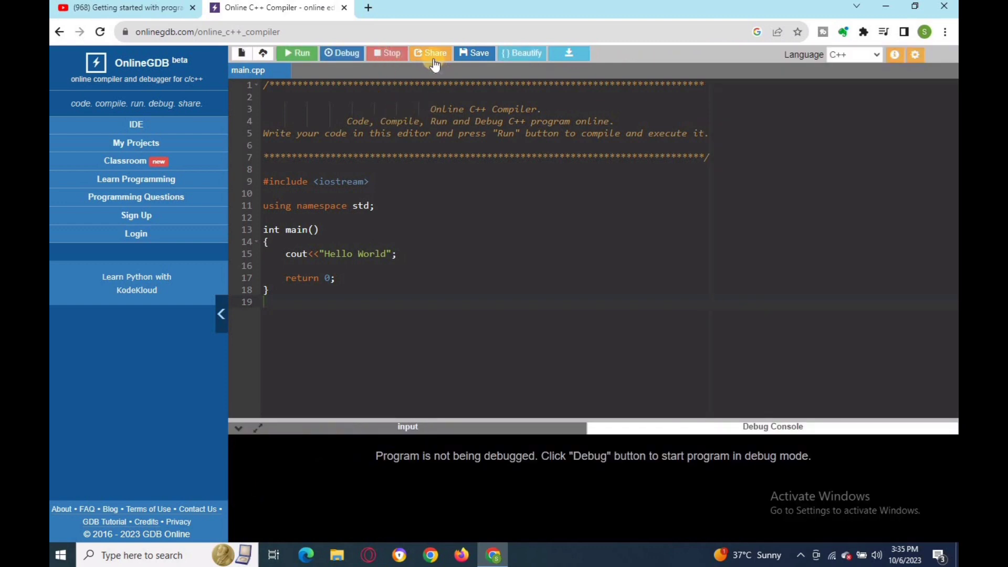
mouse_move(430, 54)
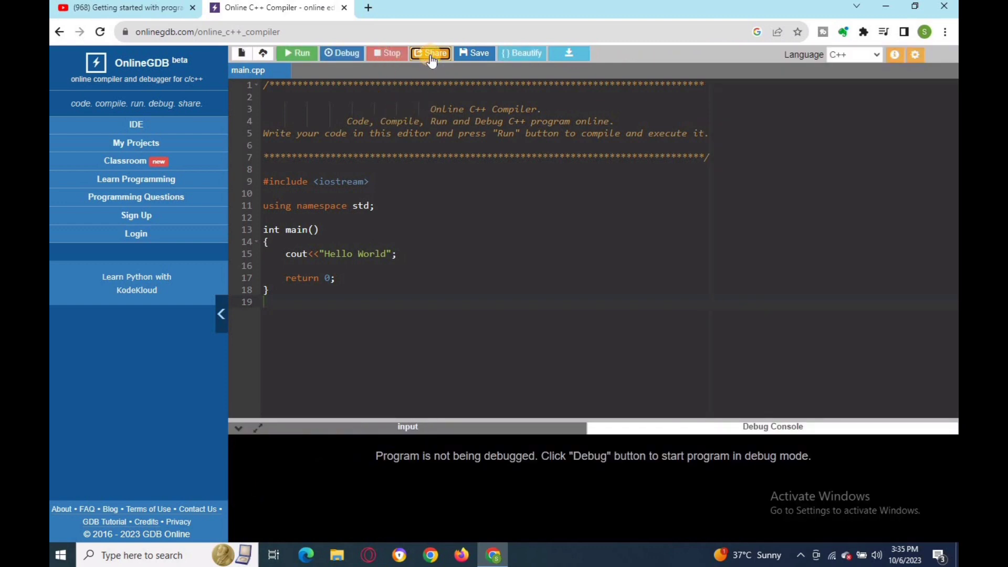
Generate a share link, save the Hello World program, and Beautify its code.
left_click(430, 53)
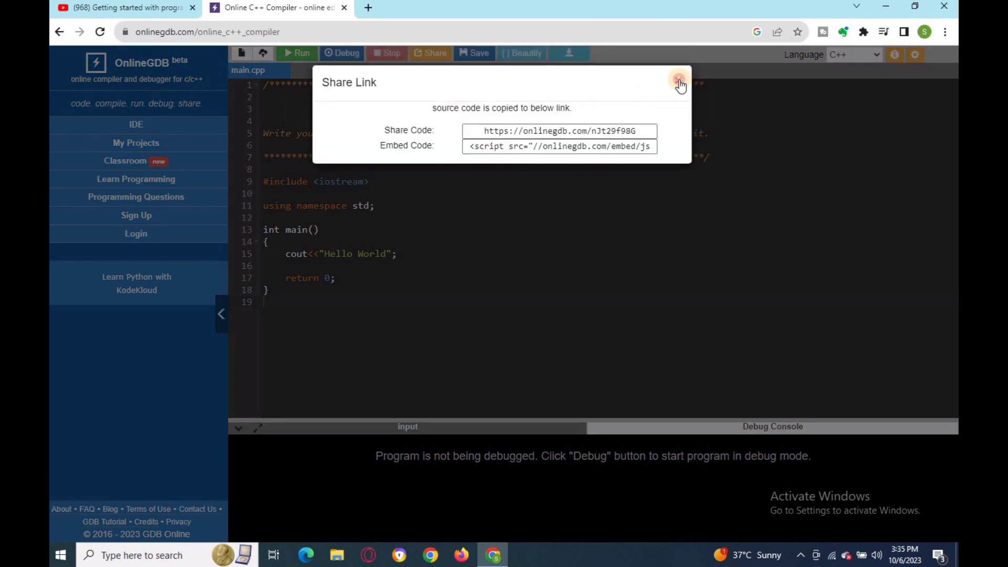
left_click(680, 83)
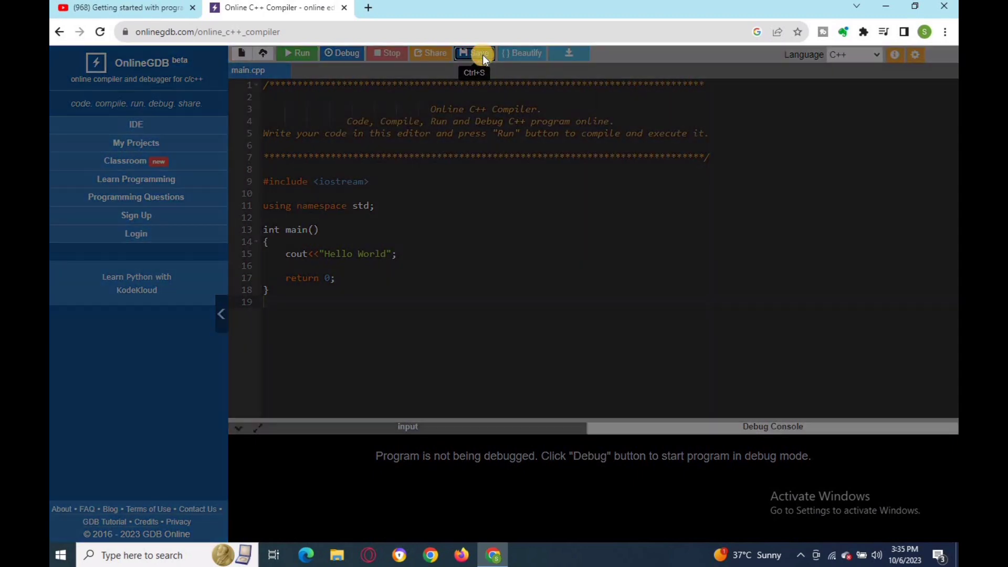
left_click(474, 52)
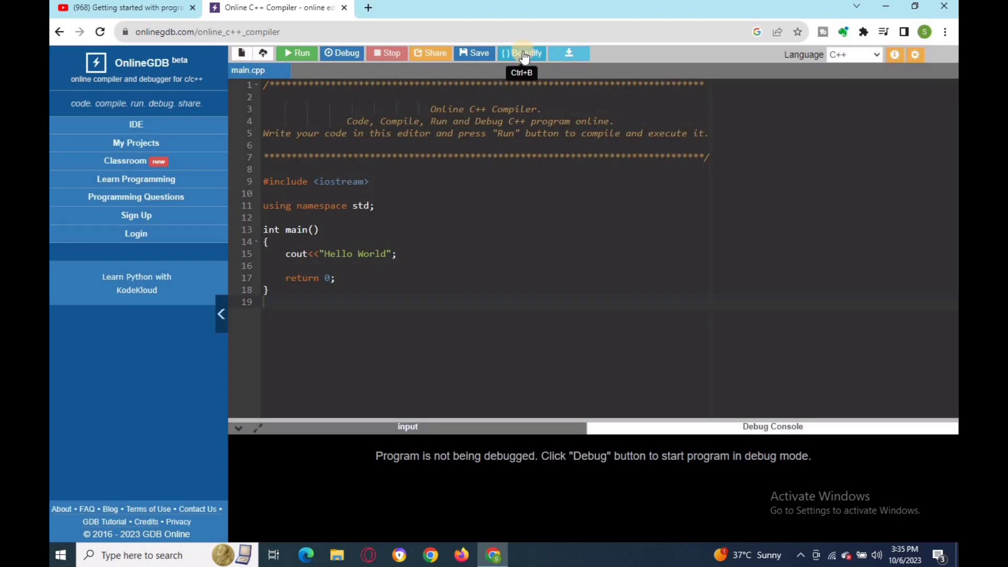
left_click(522, 53)
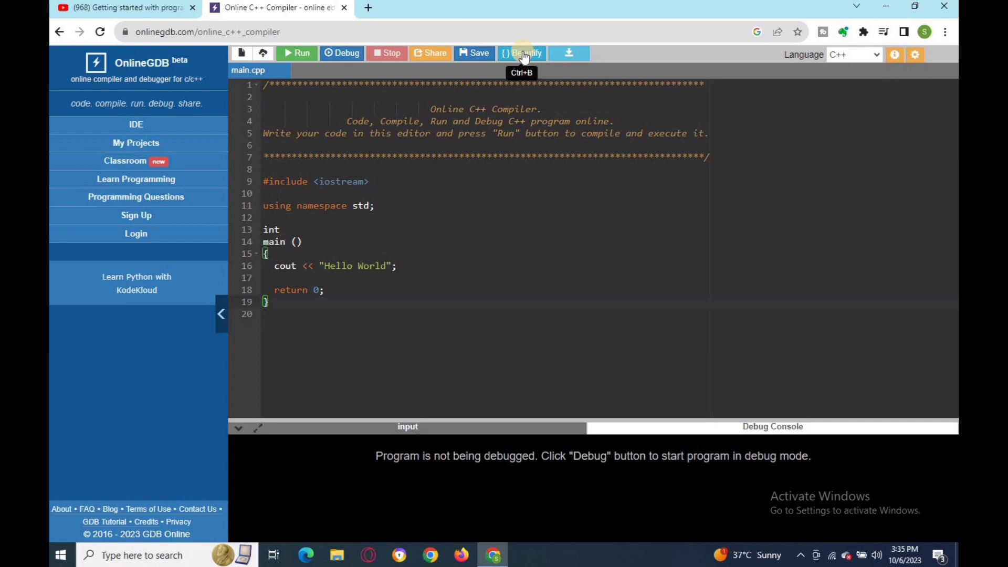
mouse_move(355, 282)
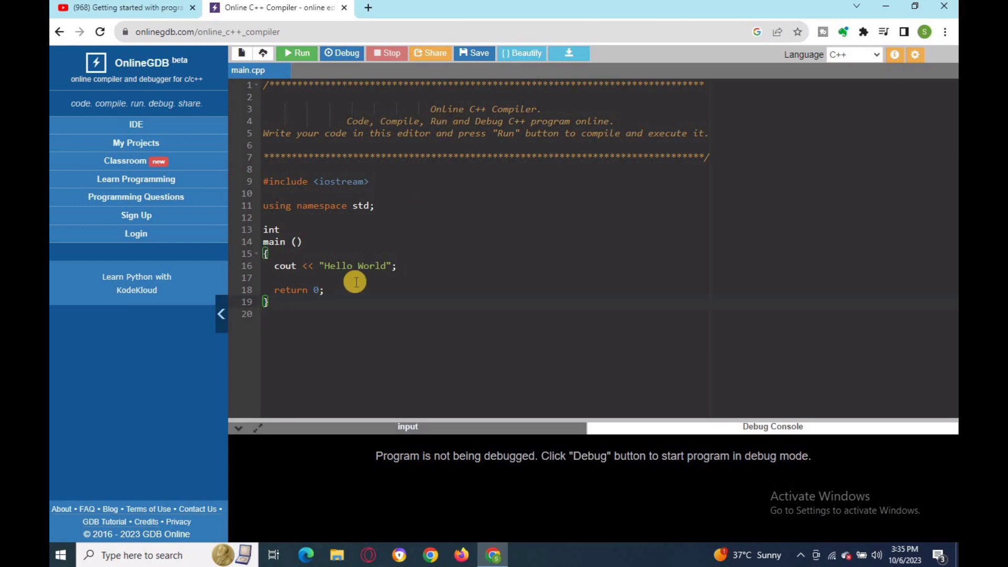
mouse_move(570, 53)
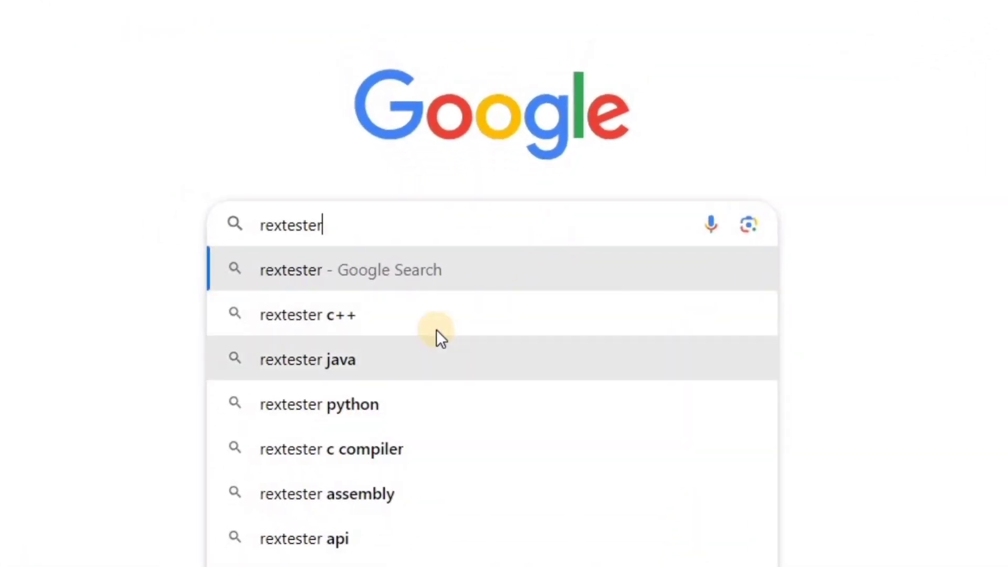
Run the Google search for 'rextester'.
left_click(308, 315)
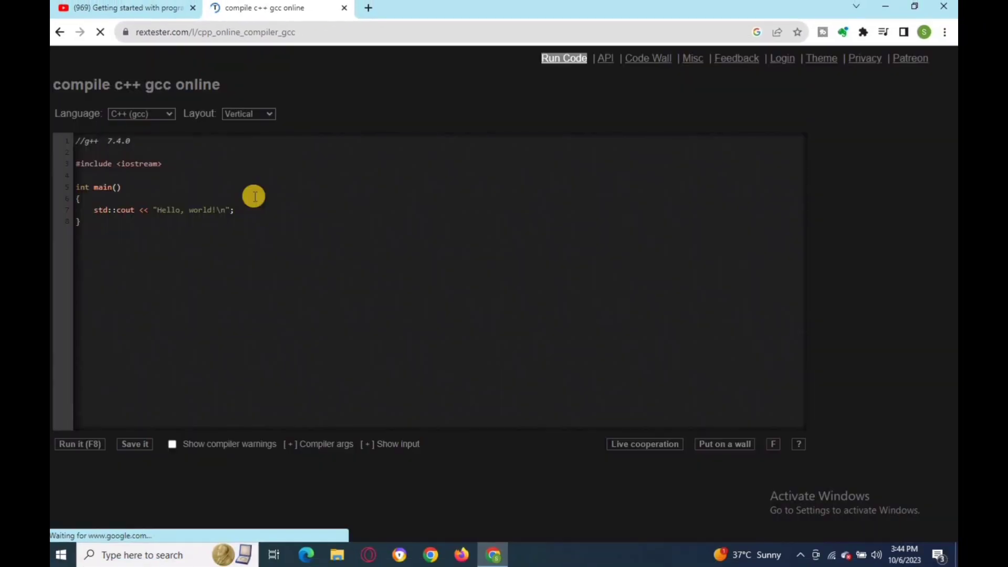
mouse_move(288, 270)
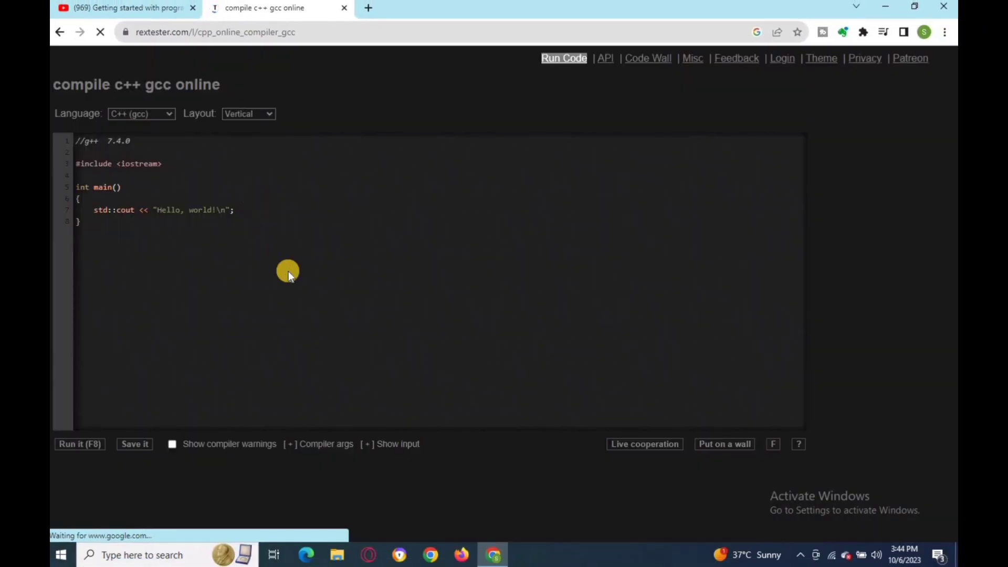
mouse_move(290, 342)
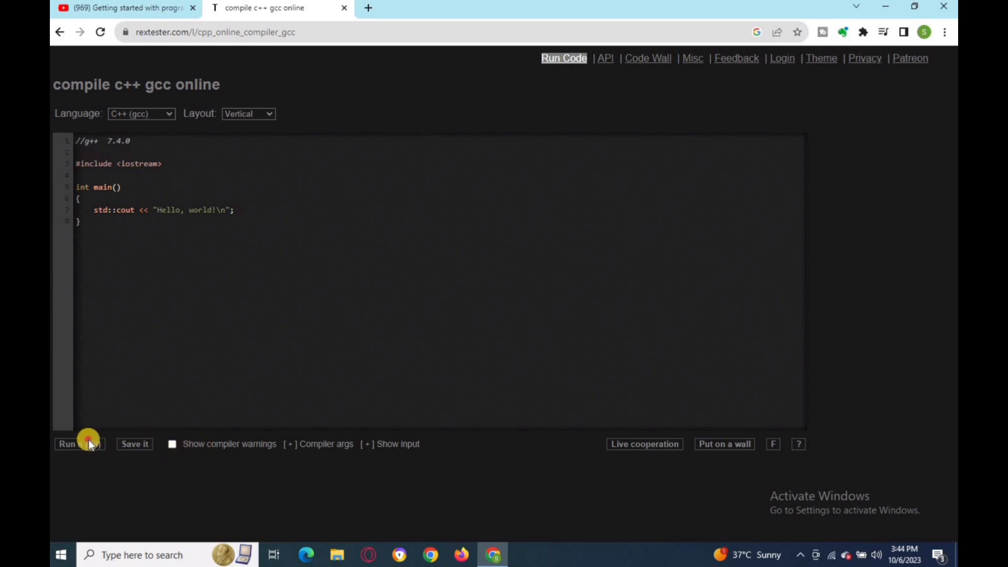
Run the Hello, world program and try saving it titled 'first project'.
left_click(66, 444)
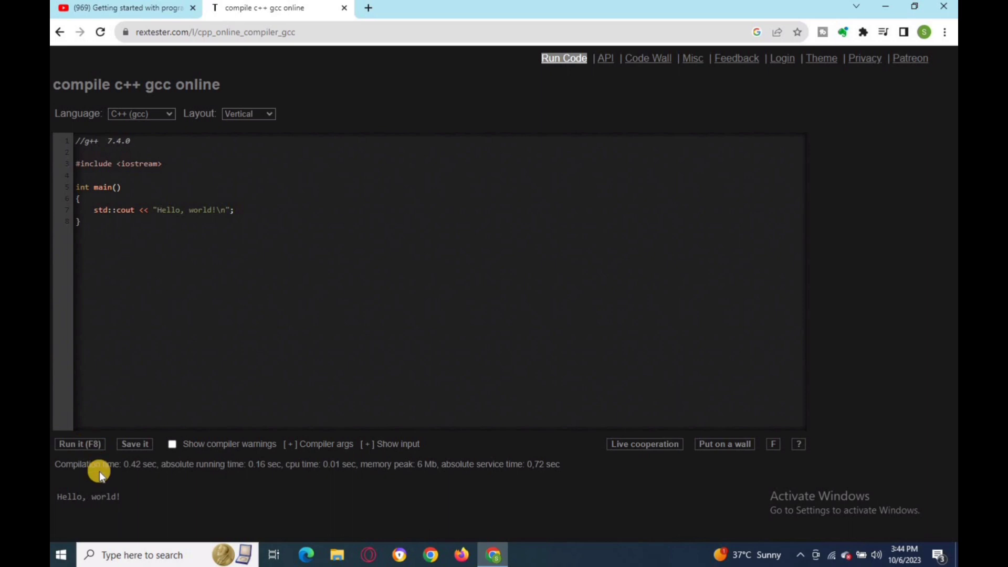
mouse_move(63, 490)
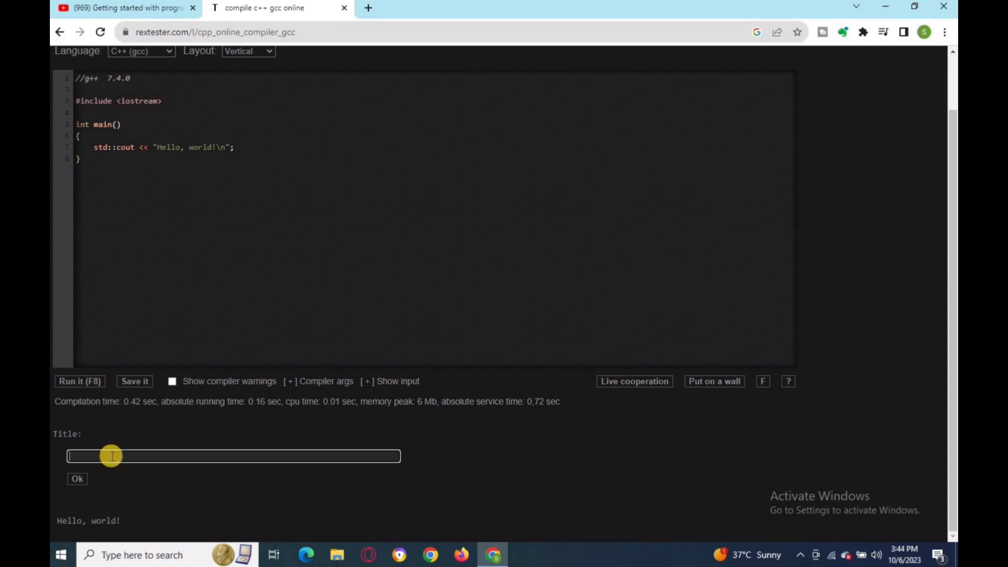
type("fil")
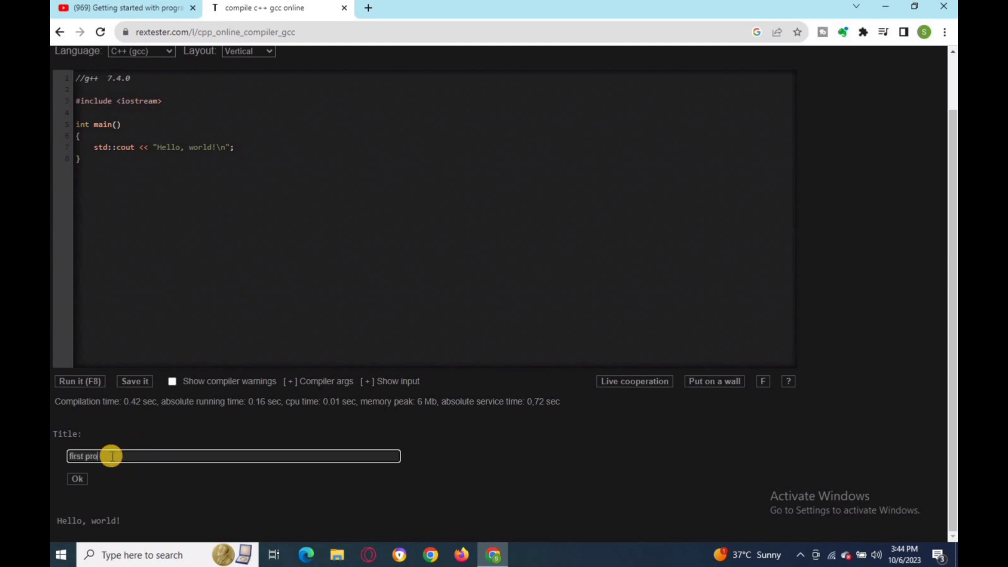
type("ject")
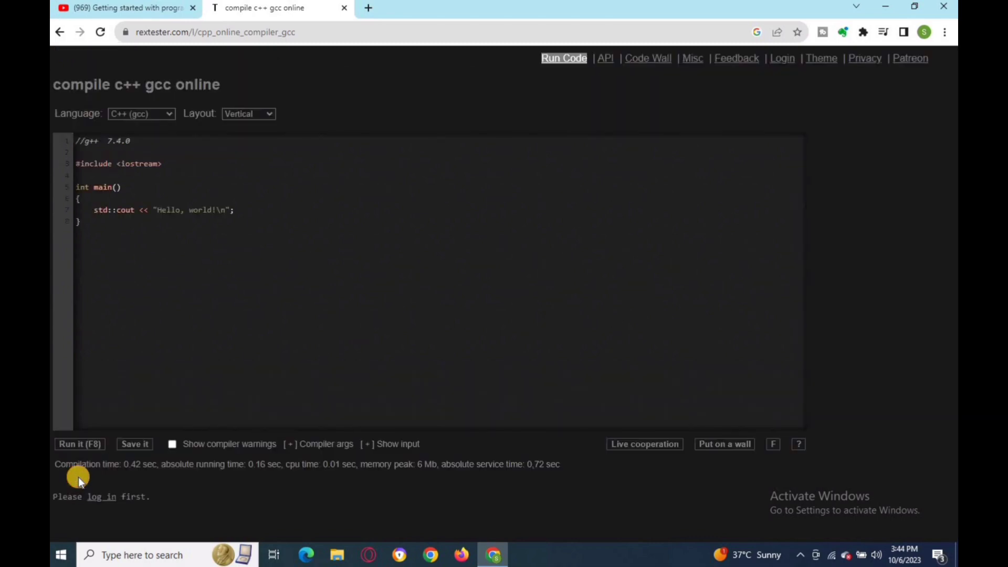
mouse_move(205, 365)
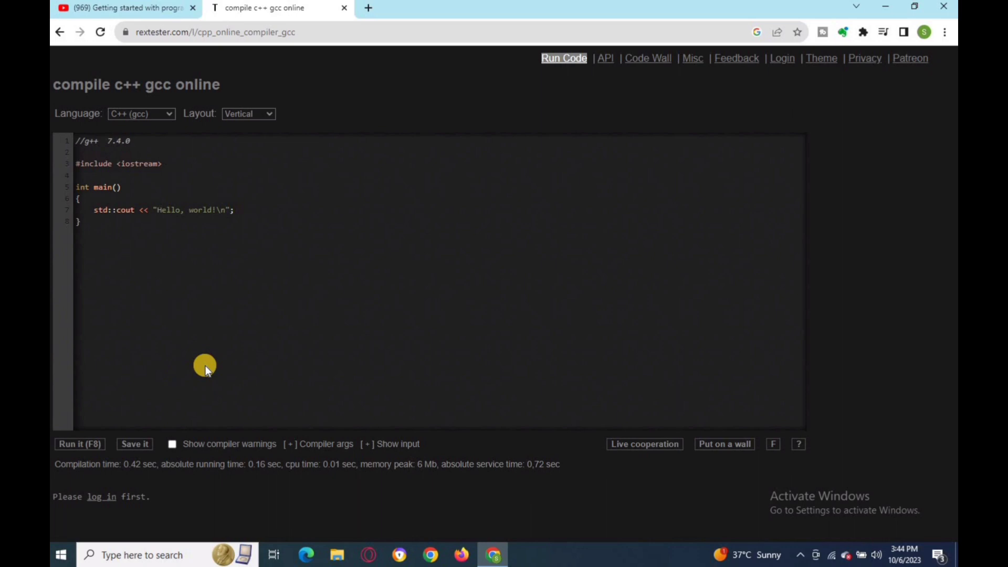
Log in to Rextester with a Google account and submit display name 'Iqra'.
left_click(101, 496)
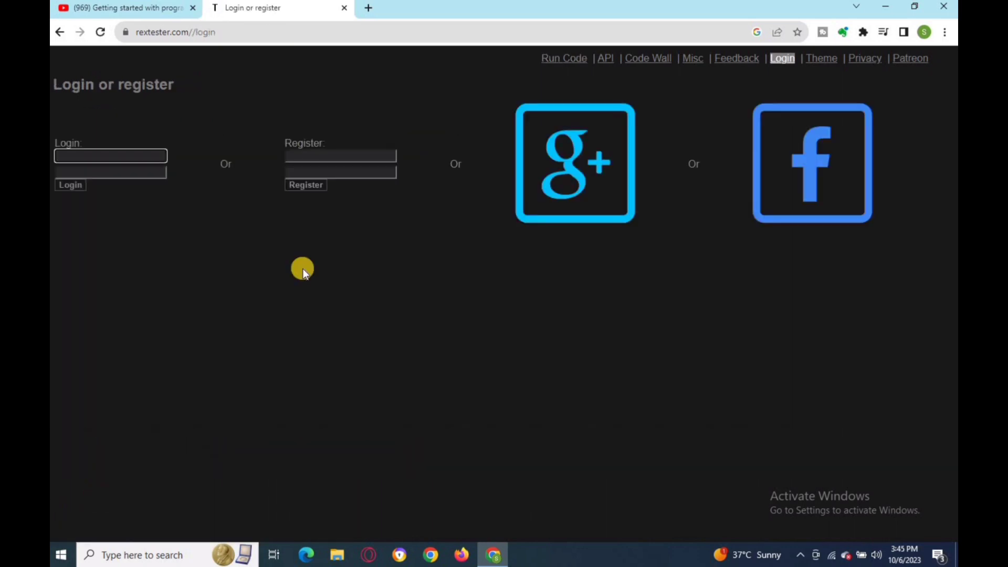
mouse_move(547, 188)
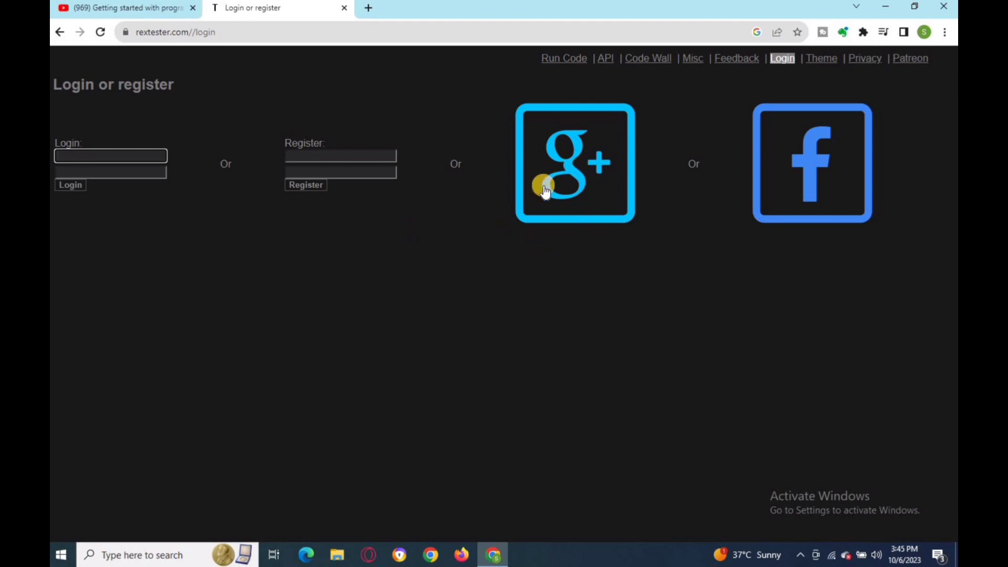
mouse_move(597, 199)
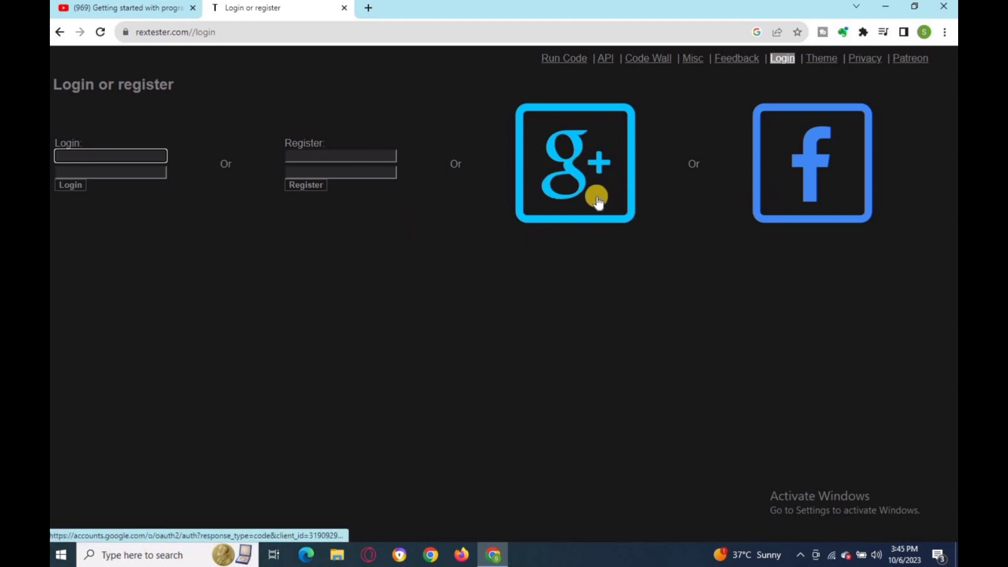
left_click(574, 163)
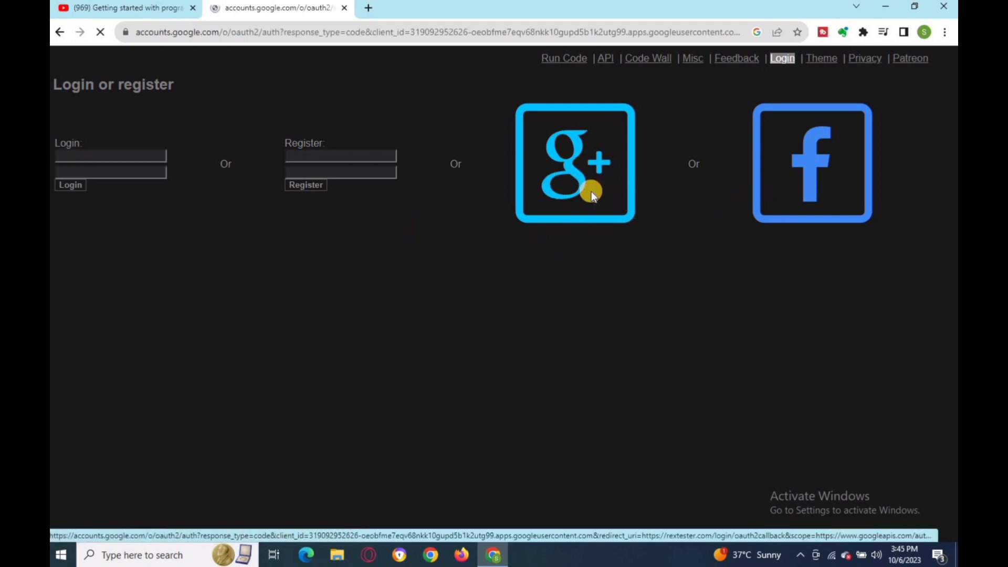
left_click(574, 164)
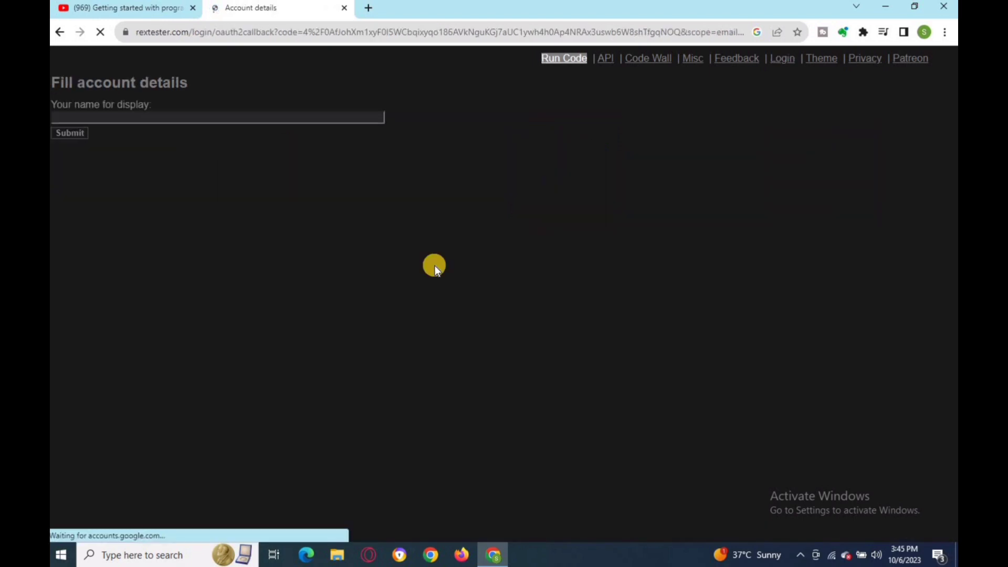
mouse_move(367, 247)
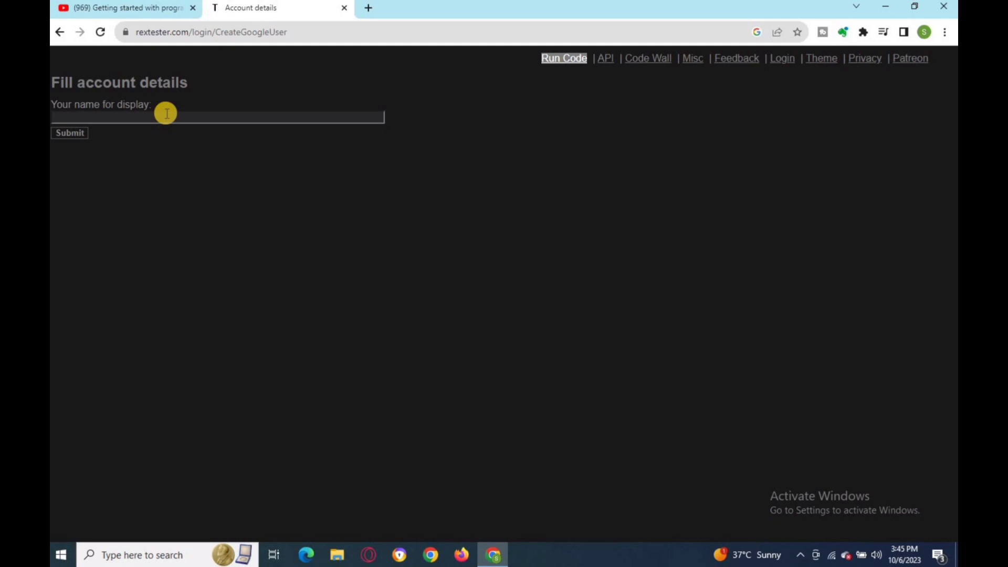
type("Iqra")
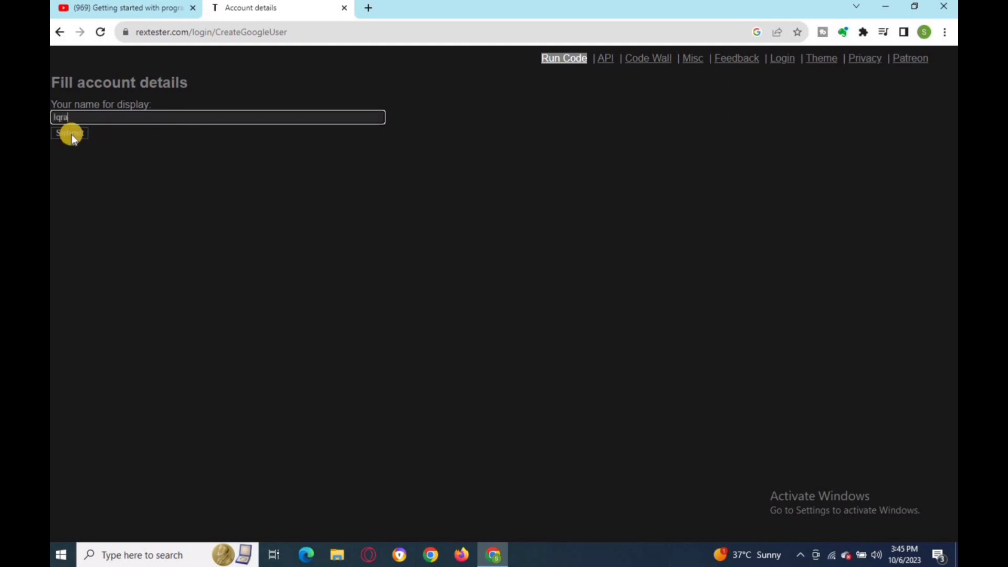
left_click(69, 133)
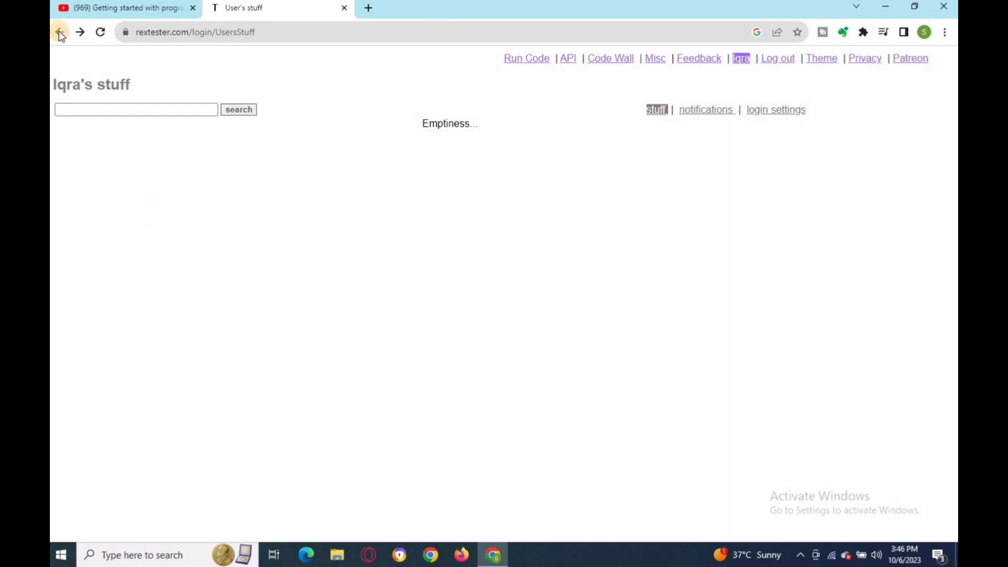
mouse_move(506, 76)
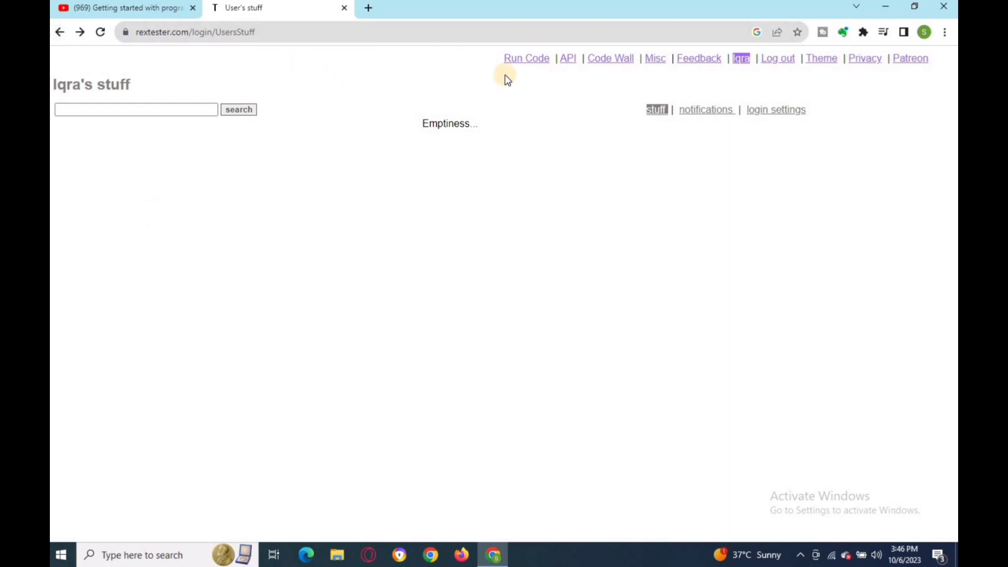
mouse_move(585, 69)
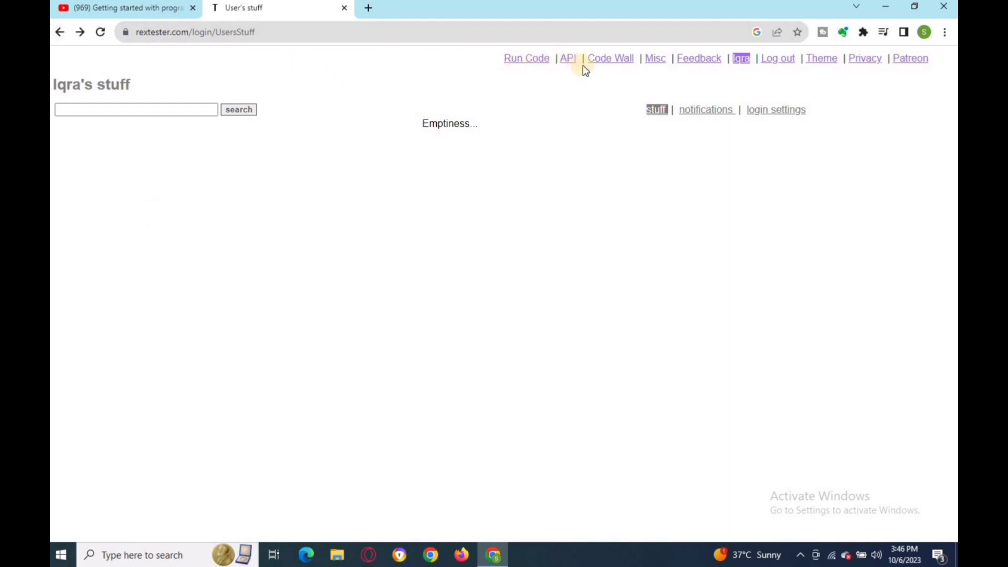
mouse_move(527, 57)
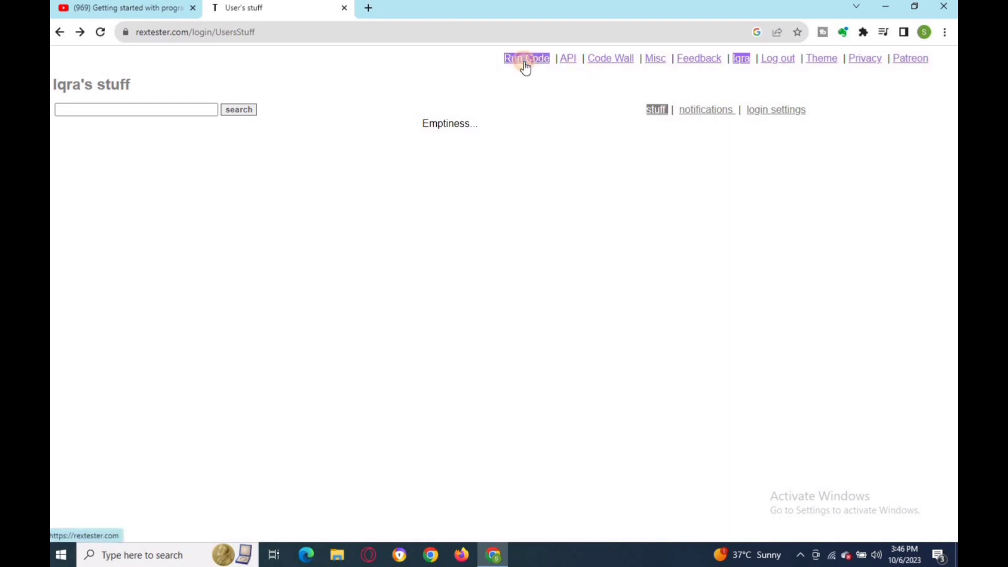
Go to Rextester's Run Code page with the C# Hello world sample.
left_click(526, 58)
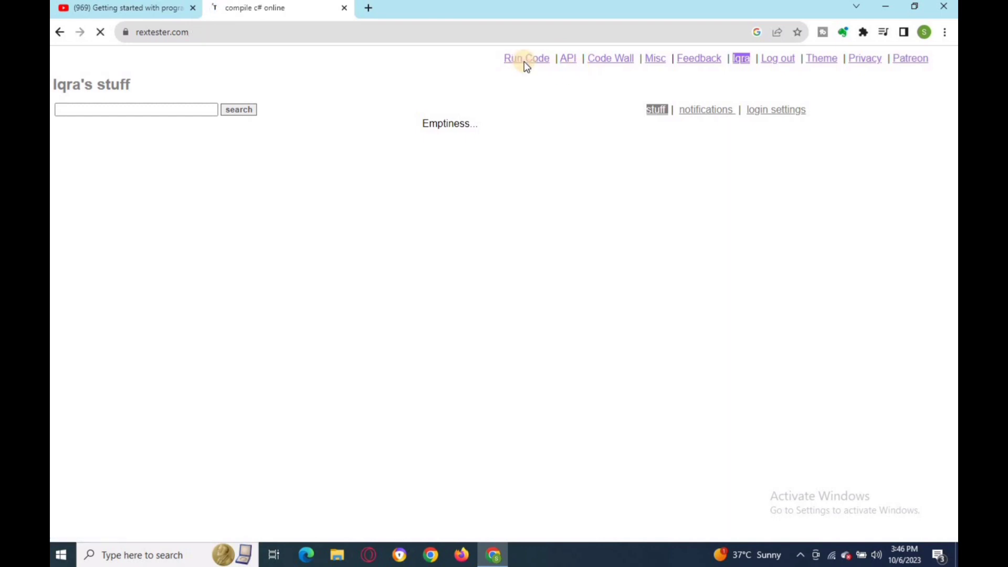
left_click(526, 58)
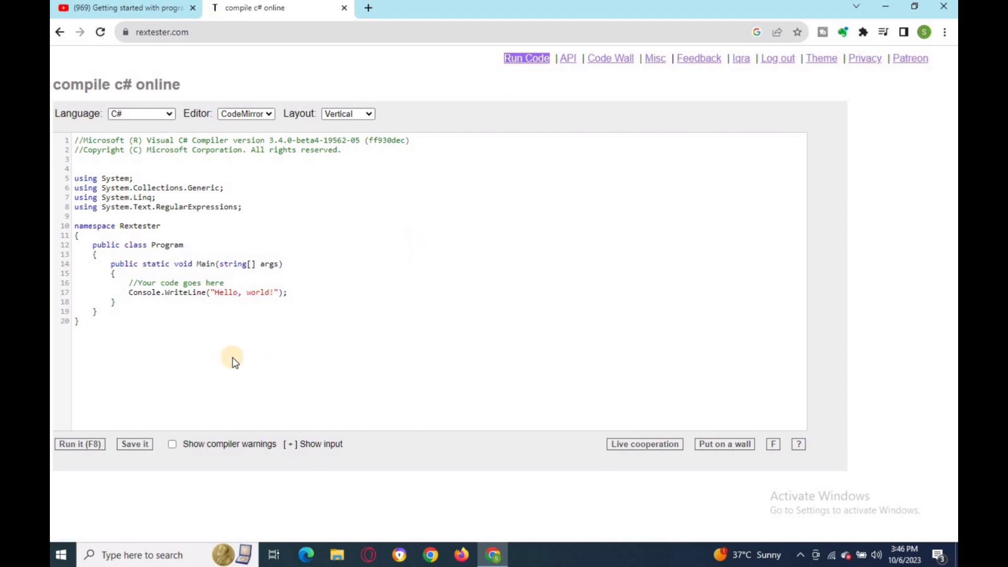
mouse_move(360, 294)
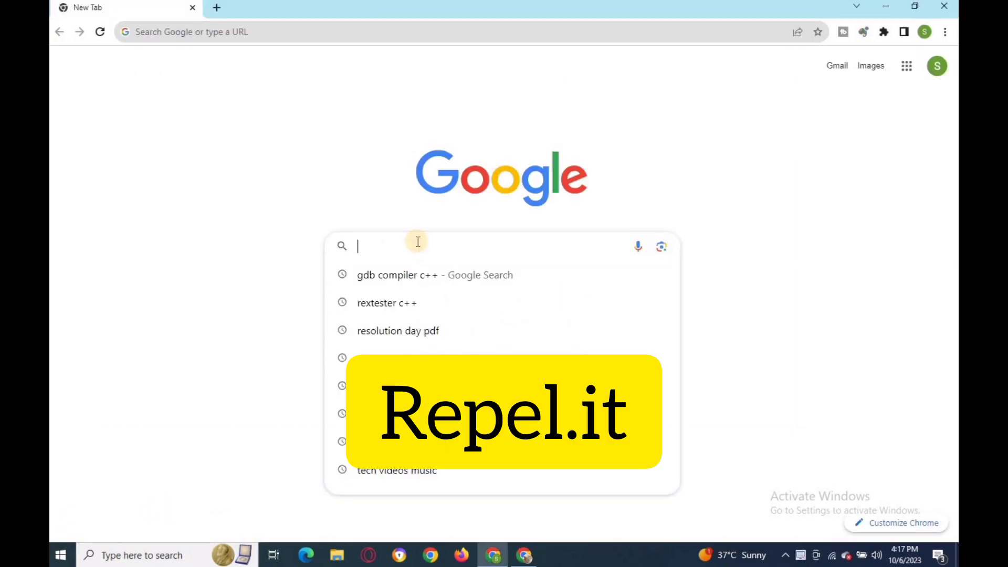
Search Google for 'repel.it' and open Replit's C++ Online Compiler & Interpreter page.
type("repel")
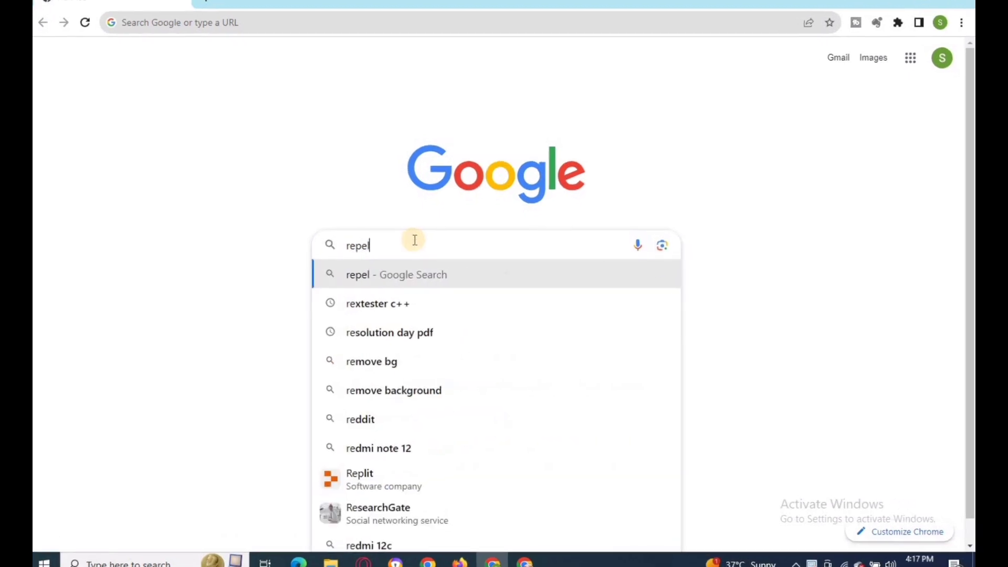
type(".it")
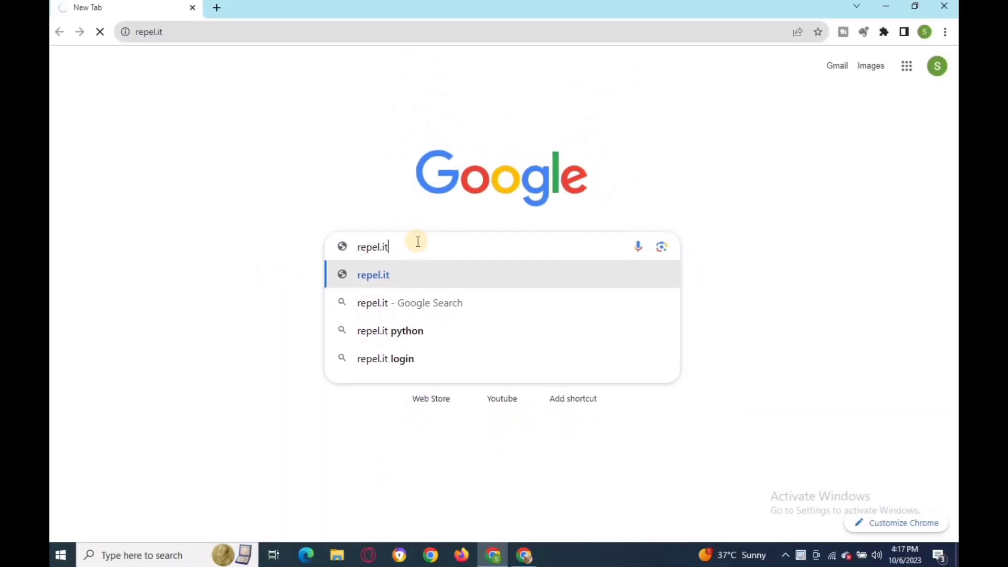
key("Return")
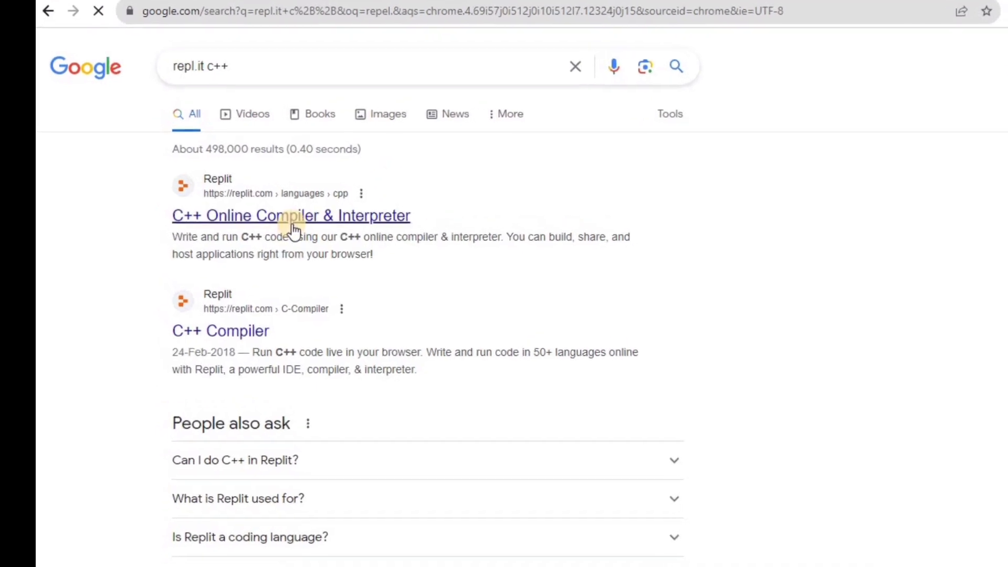
left_click(290, 215)
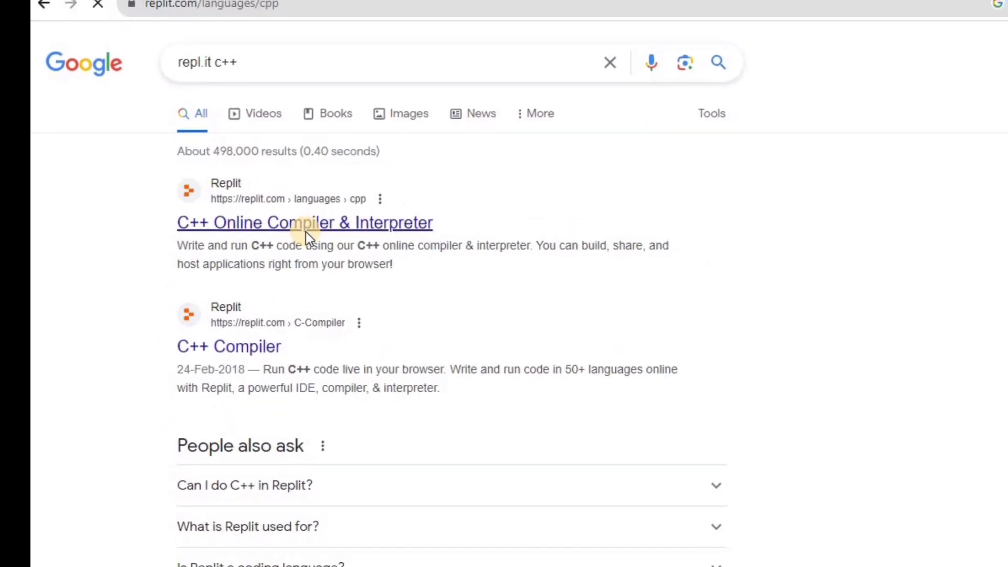
left_click(304, 223)
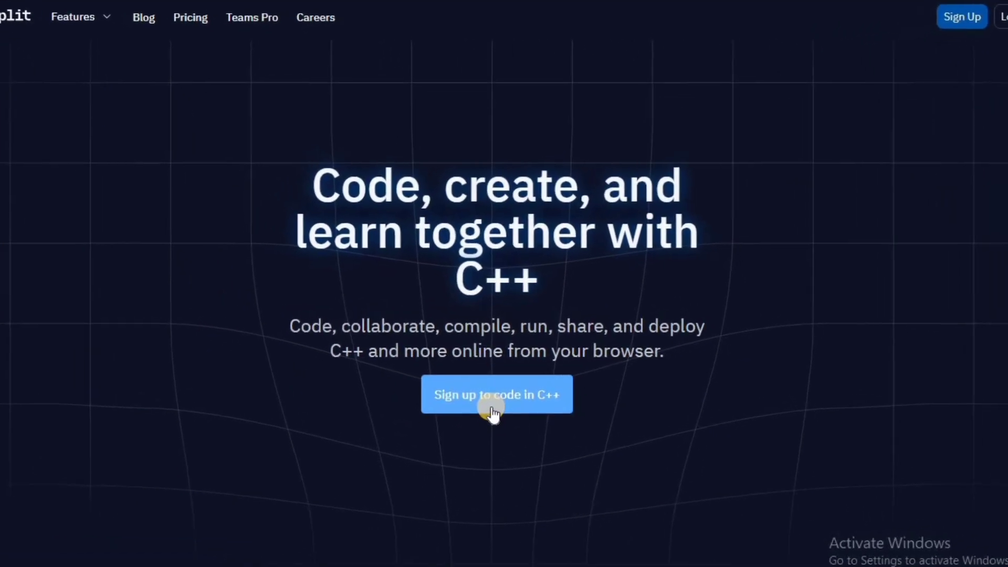
Sign up to code C++ on Replit using a Google account.
left_click(496, 394)
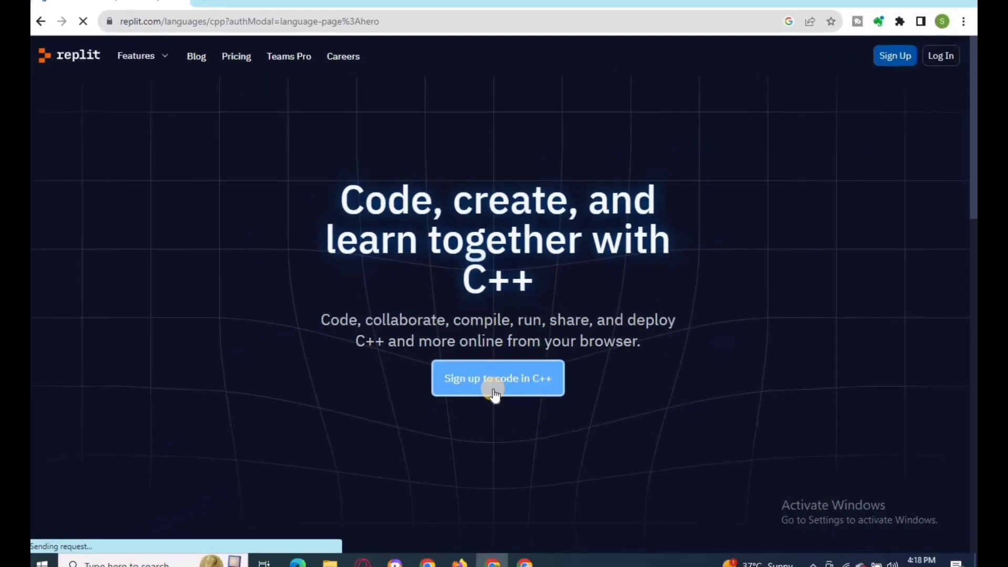
left_click(498, 379)
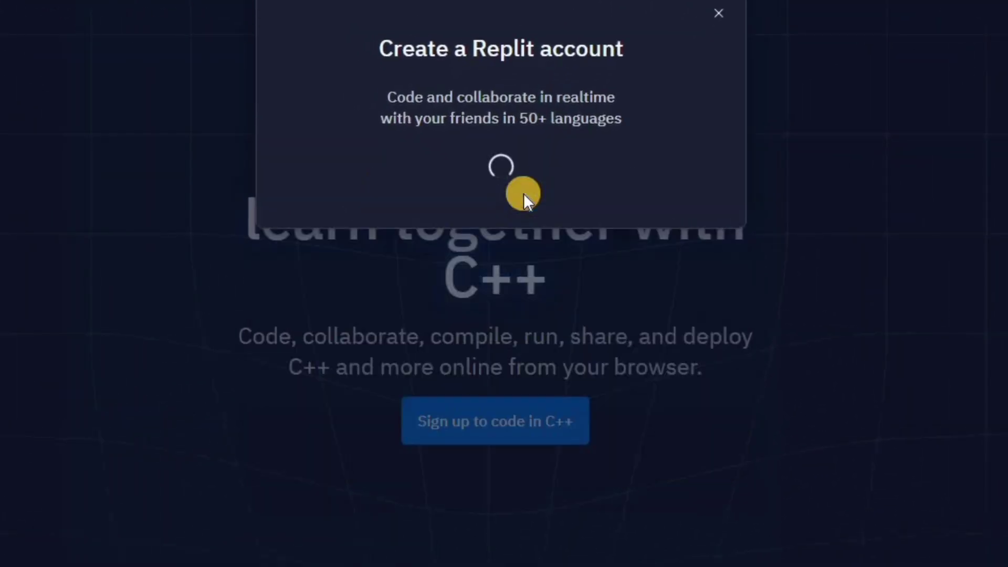
mouse_move(515, 249)
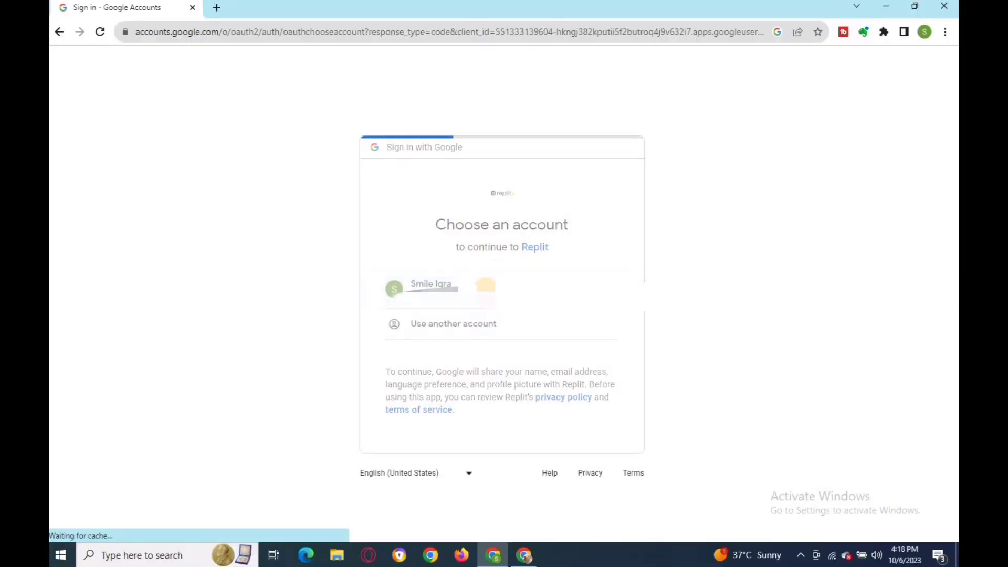
left_click(431, 288)
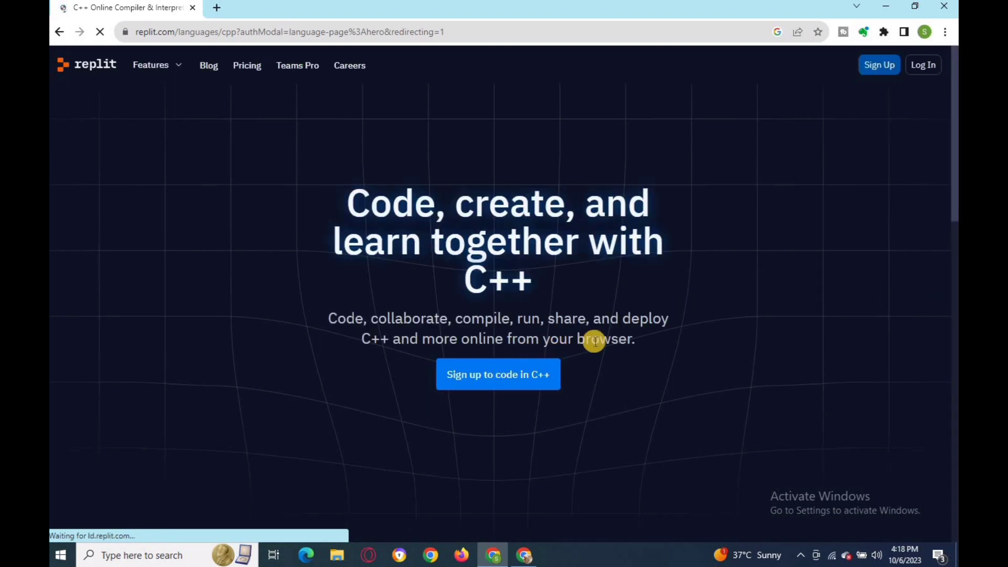
left_click(498, 374)
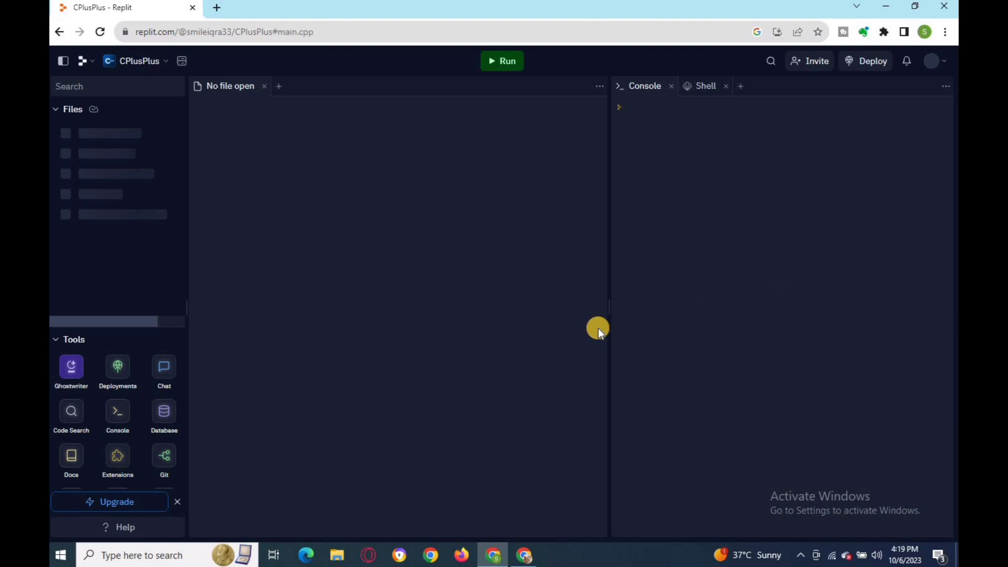
Advance the CPlusPlus tour through the Code Editor, Run Button and Sidebar cards.
left_click(89, 153)
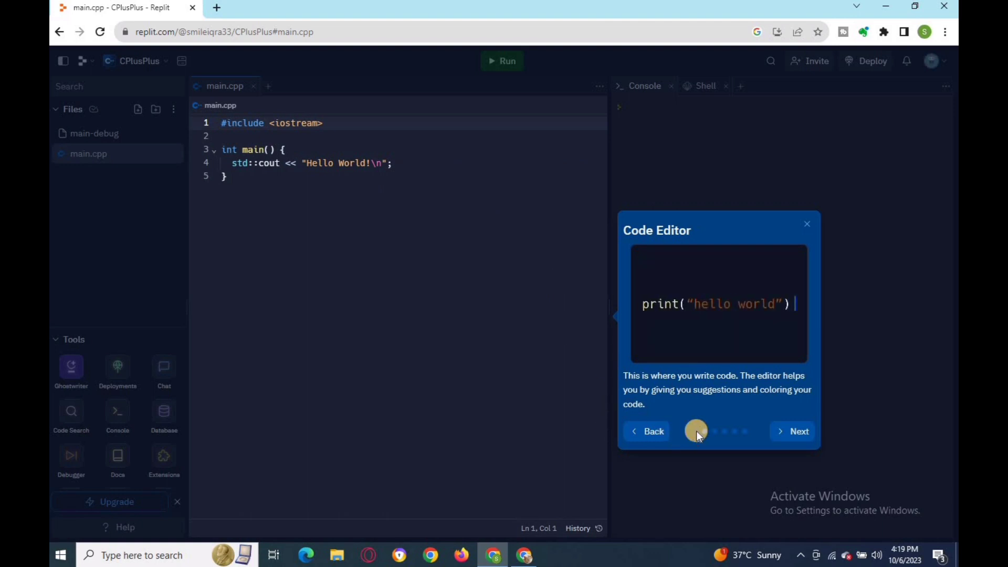
left_click(791, 431)
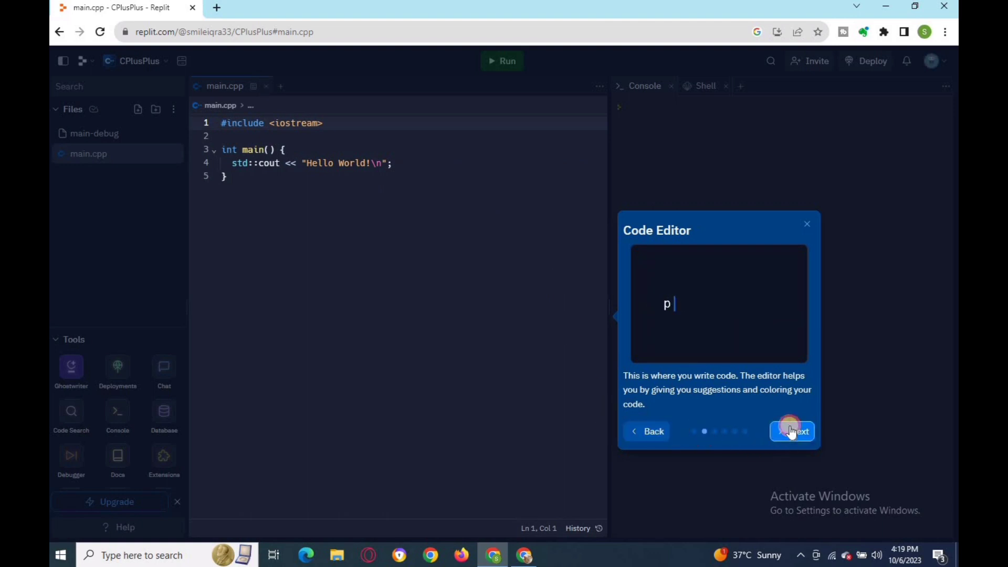
left_click(791, 430)
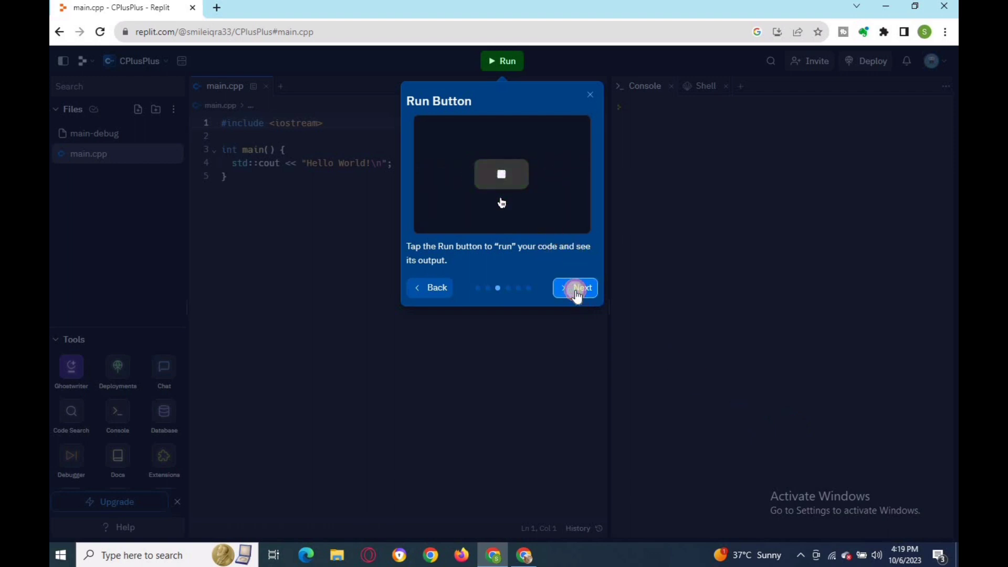
left_click(575, 287)
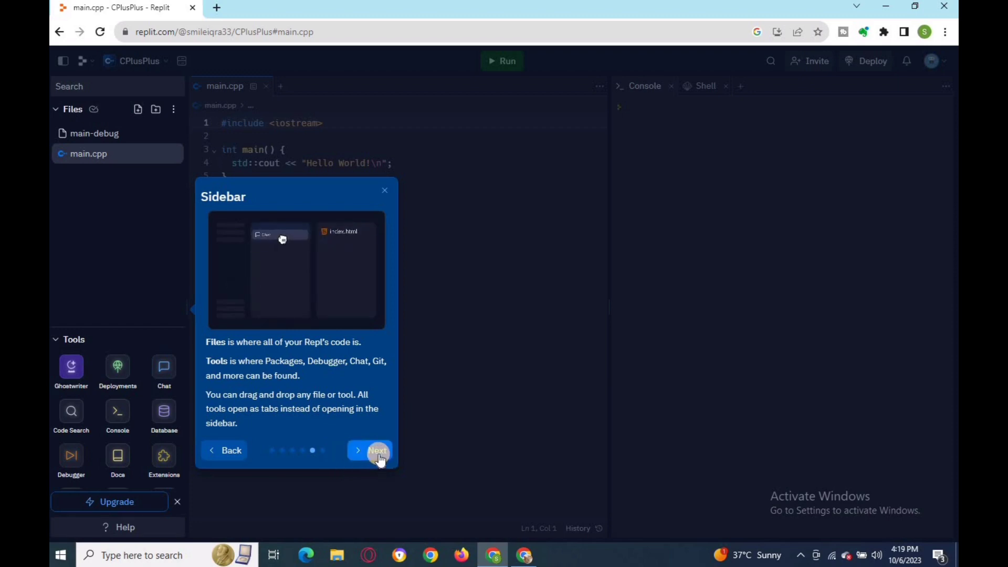
left_click(377, 450)
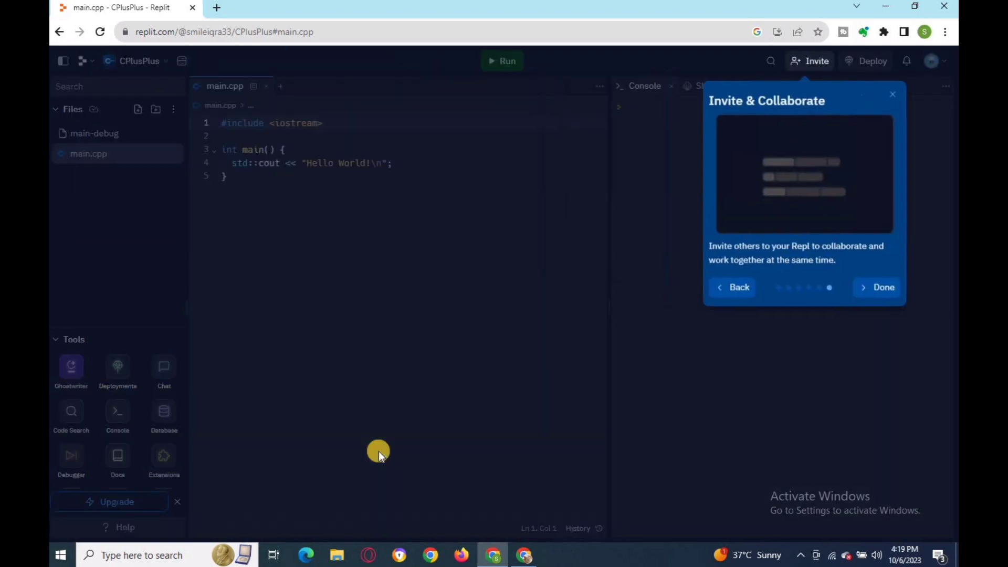